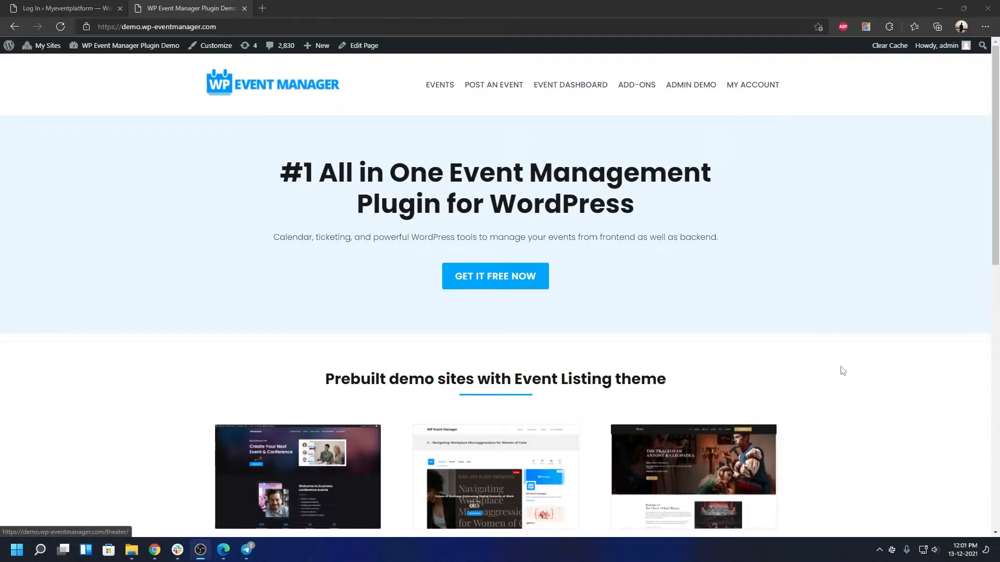
mouse_move(767, 299)
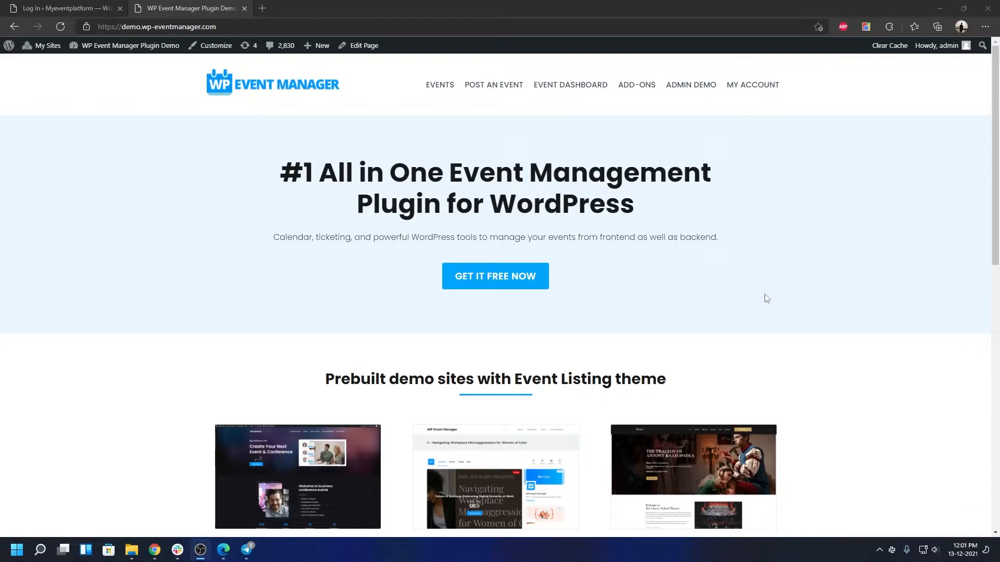
mouse_move(766, 288)
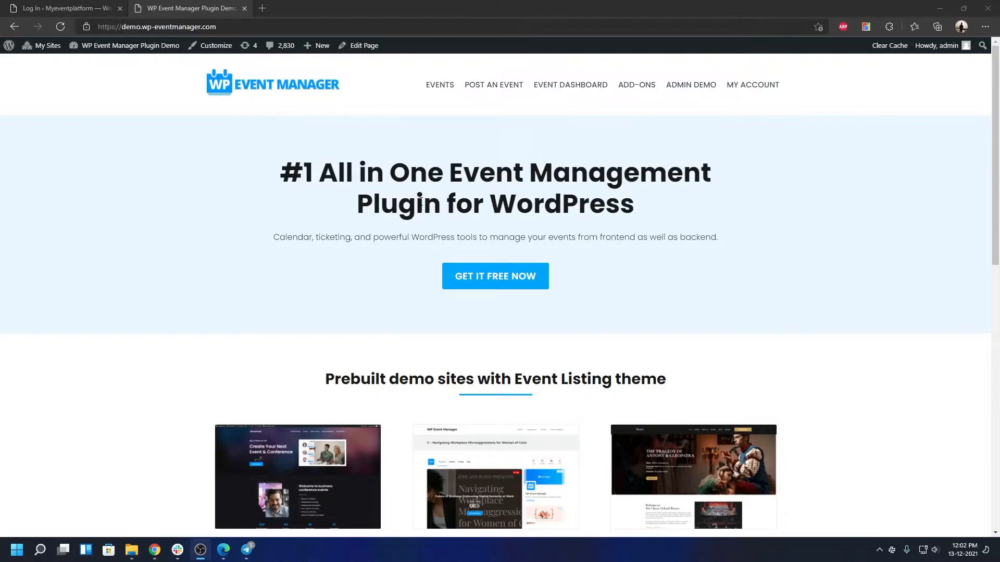
Scroll down the demo home page to the prebuilt demo sites section with the Theater Events thumbnail
scroll(down, 3)
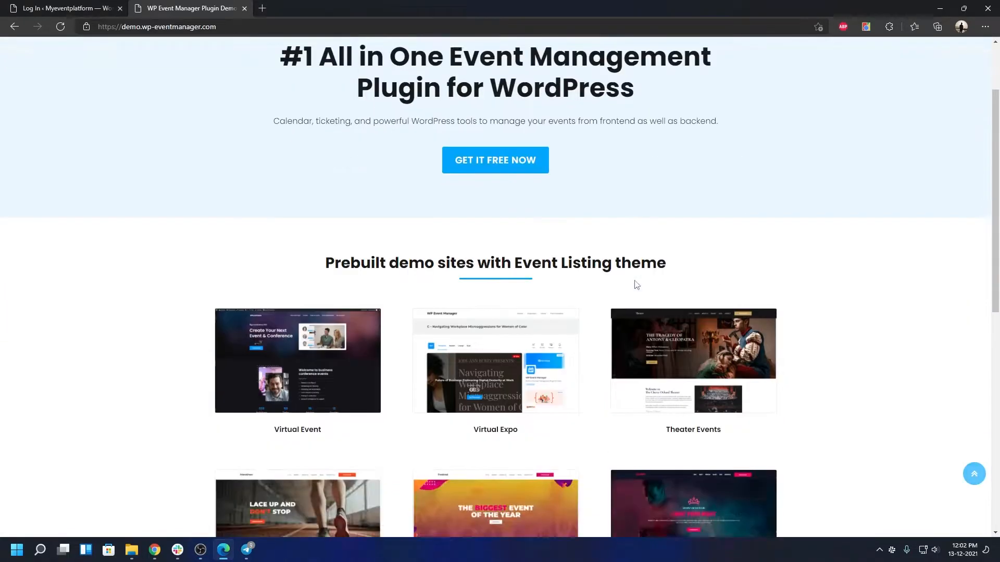
scroll(down, 3)
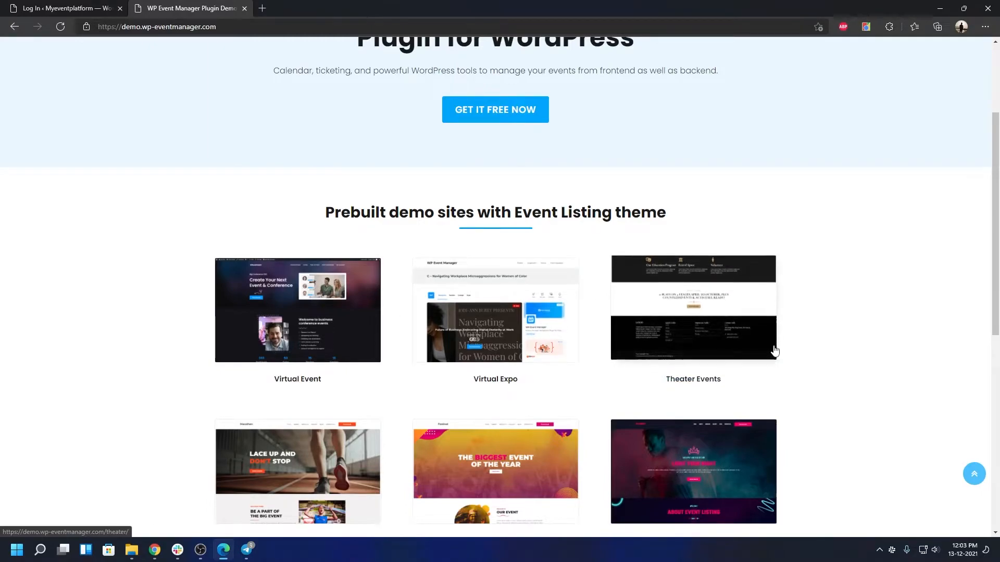
scroll(down, 3)
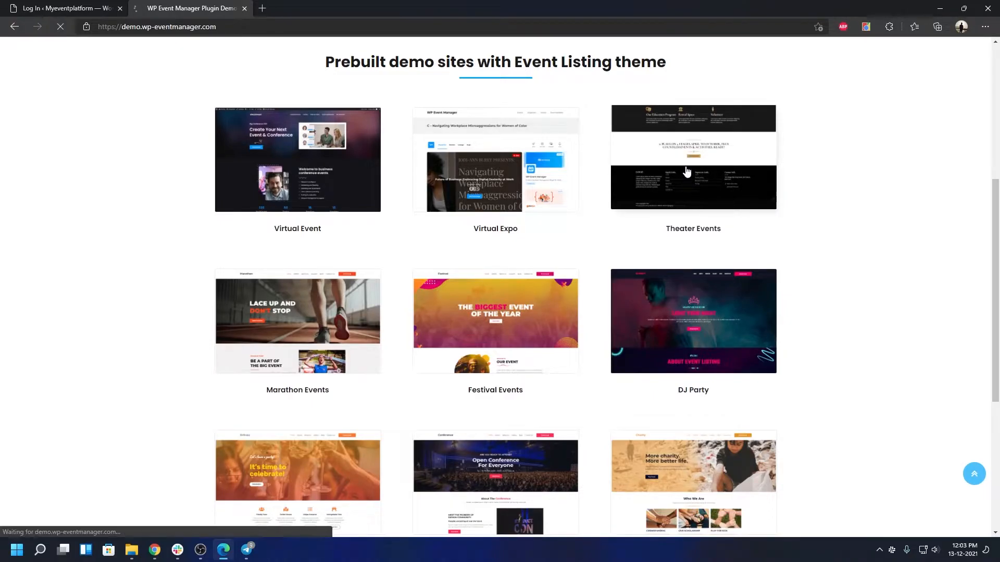
Enter the Theater Events demo and scroll through its home page
click(692, 160)
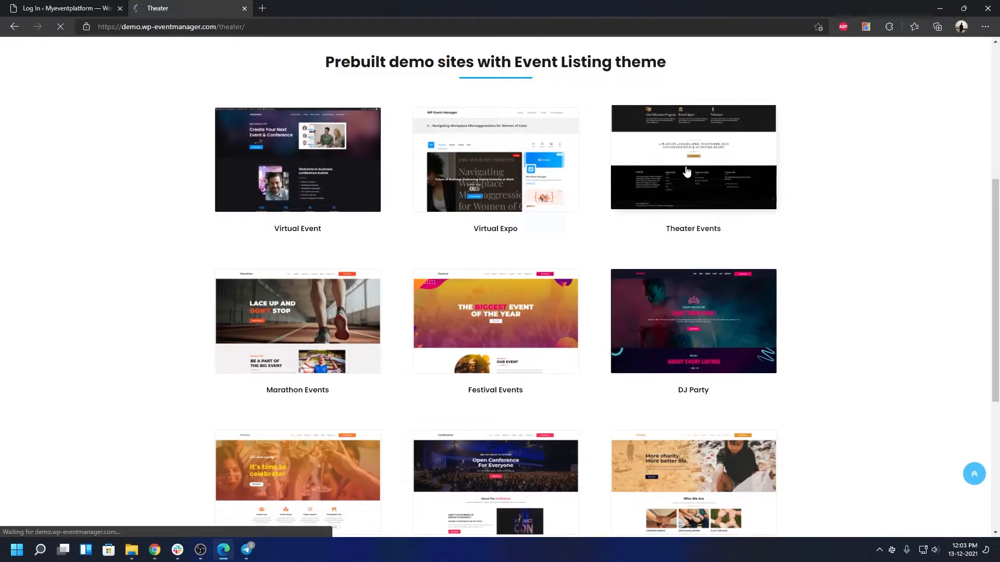
click(693, 159)
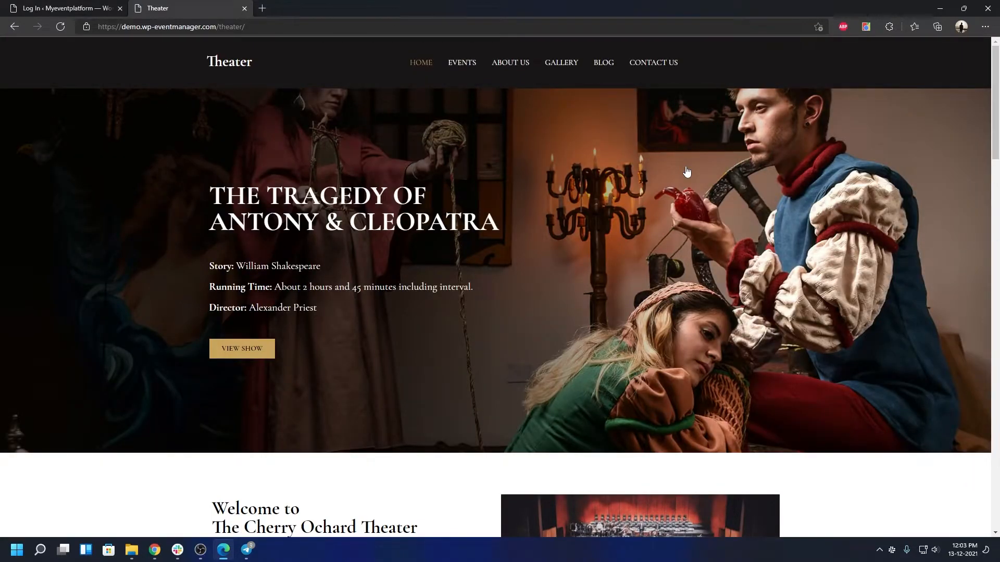
scroll(down, 3)
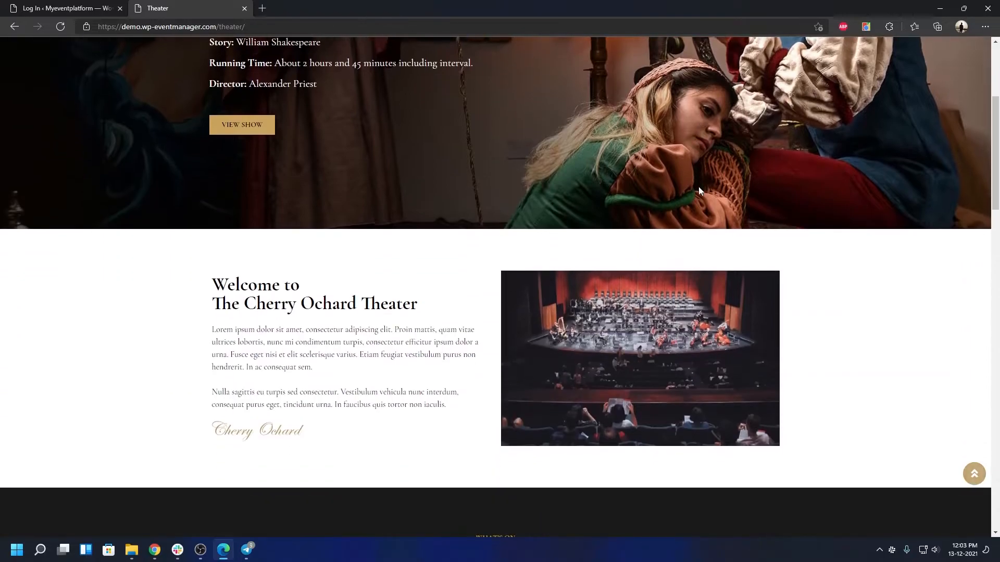
scroll(down, 3)
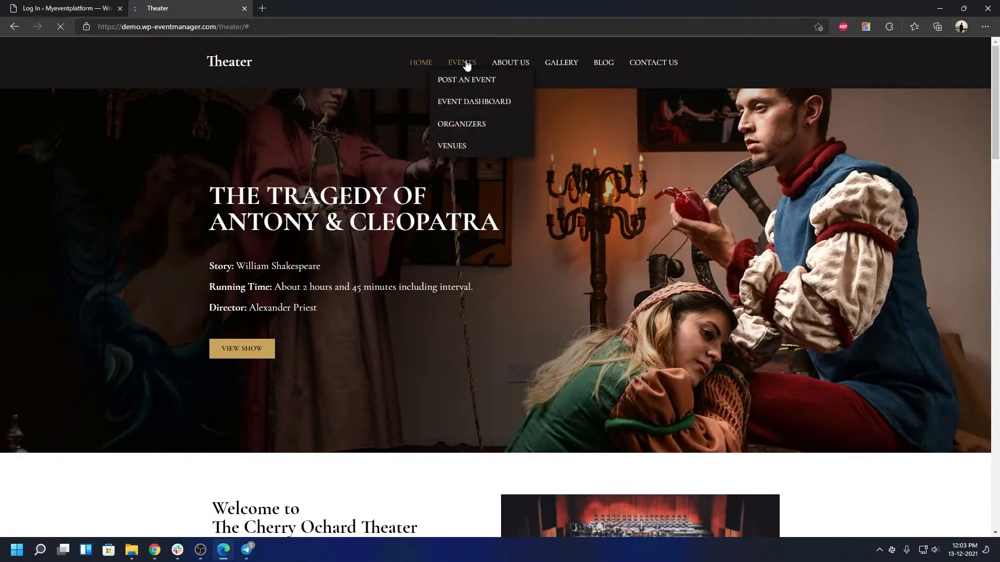
Switch to the Theater demo's Events page and look through the theatre festival event cards
click(462, 63)
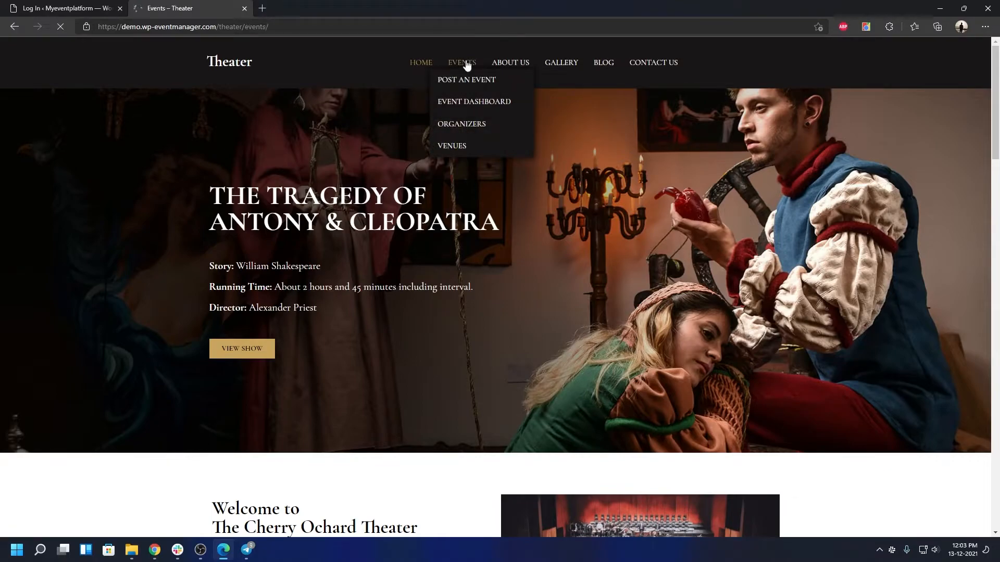
click(462, 62)
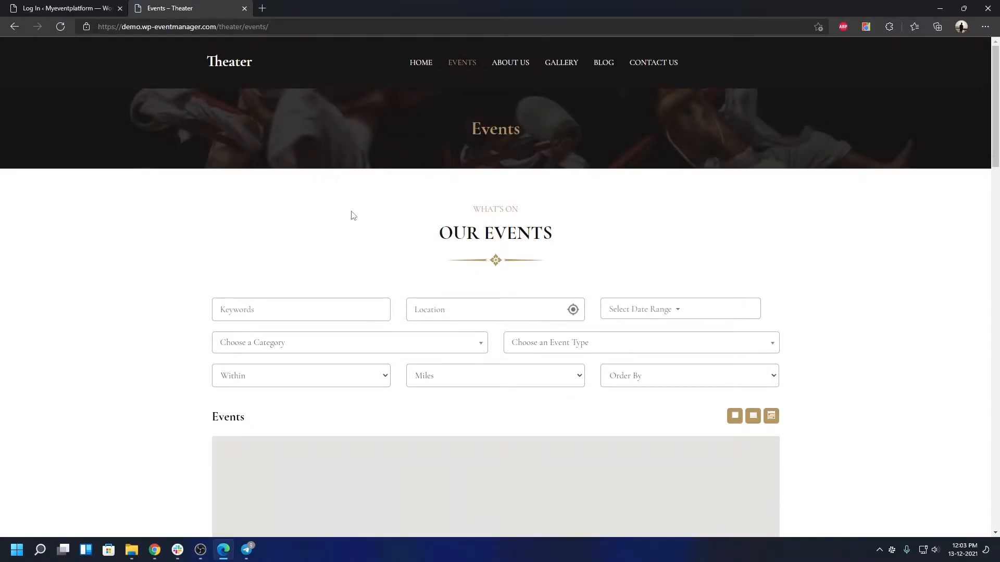
scroll(down, 3)
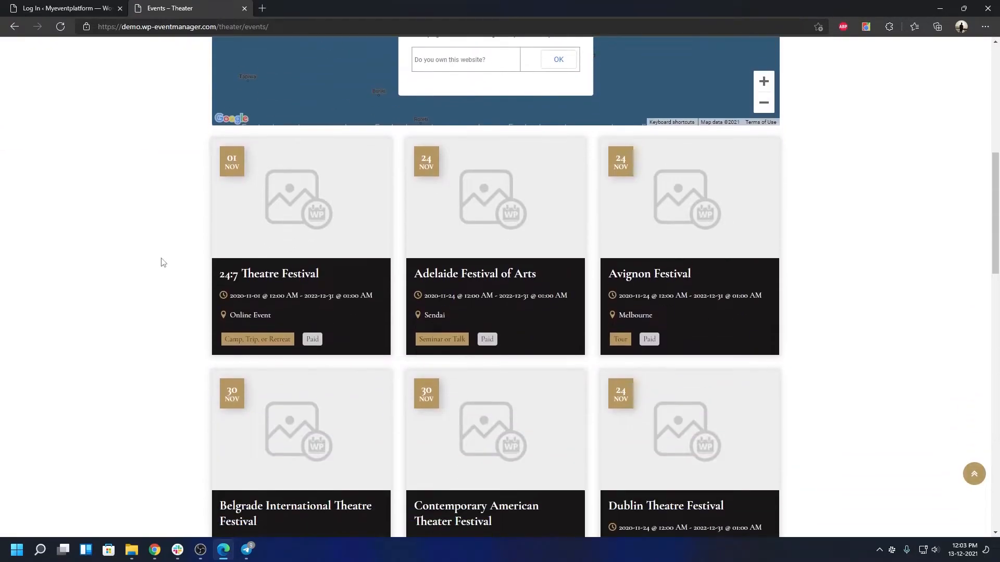
scroll(down, 3)
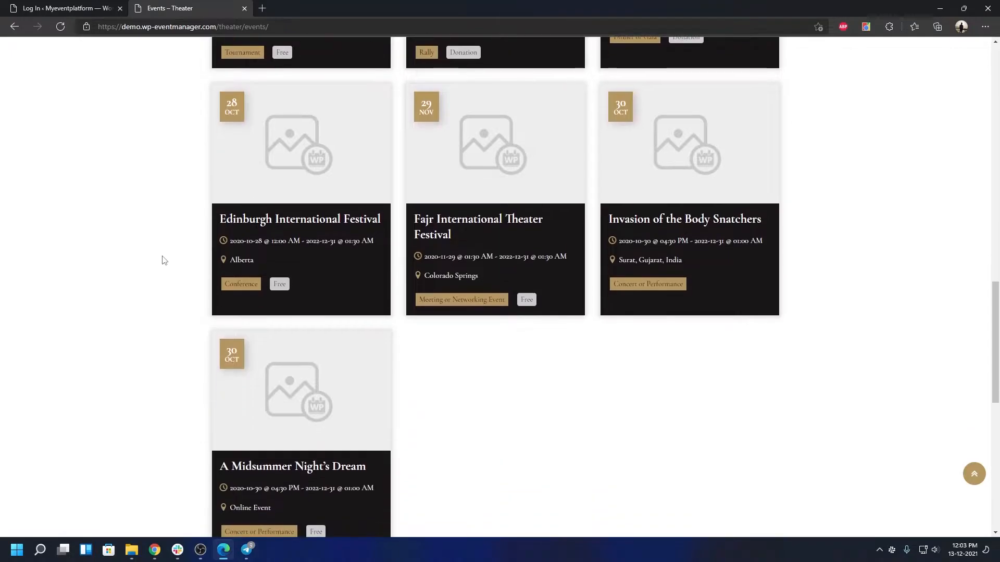
scroll(down, 3)
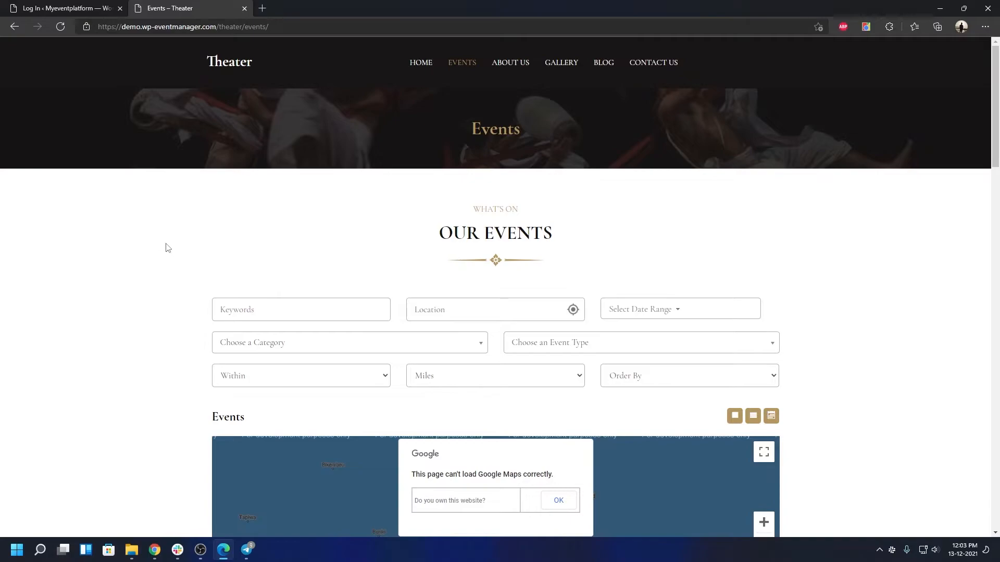
mouse_move(218, 118)
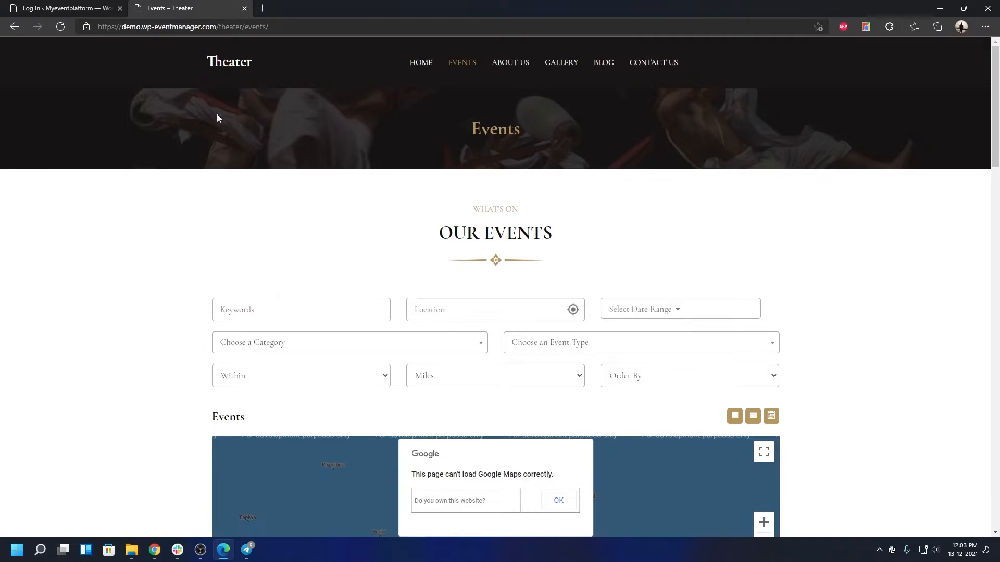
mouse_move(261, 168)
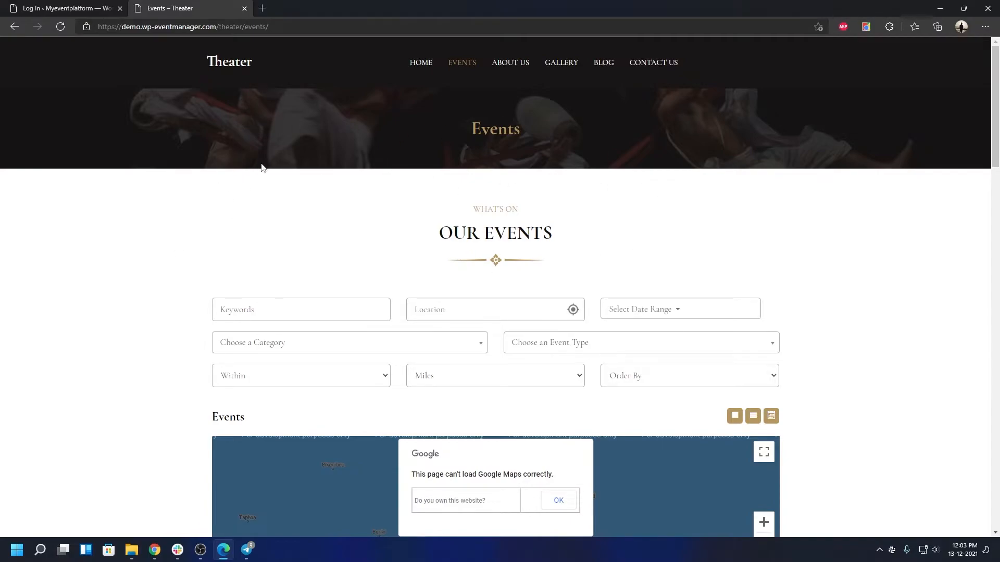
scroll(down, 3)
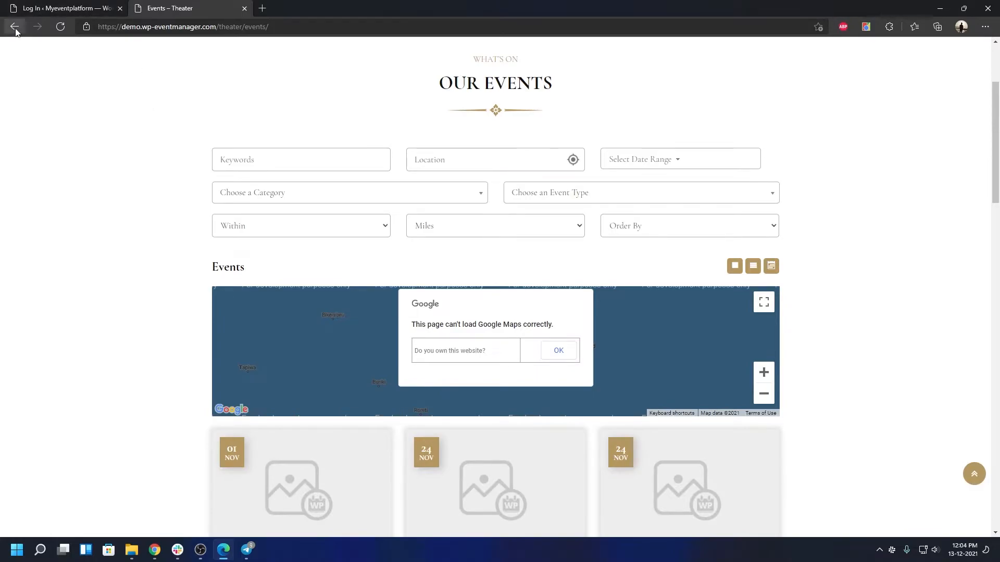
Return to the main demo home page and go to the Event Dashboard, which asks to sign in
click(15, 26)
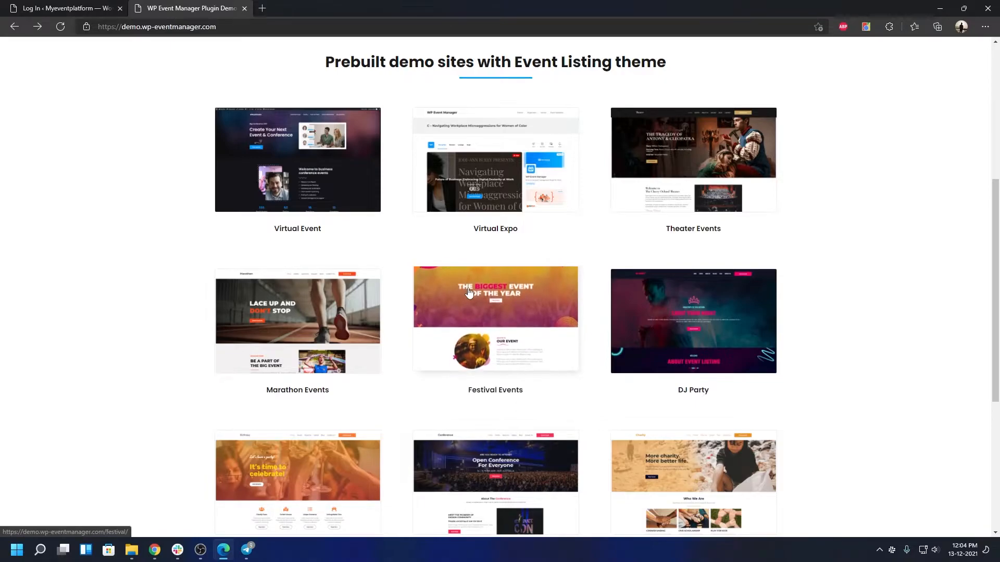
scroll(up, 3)
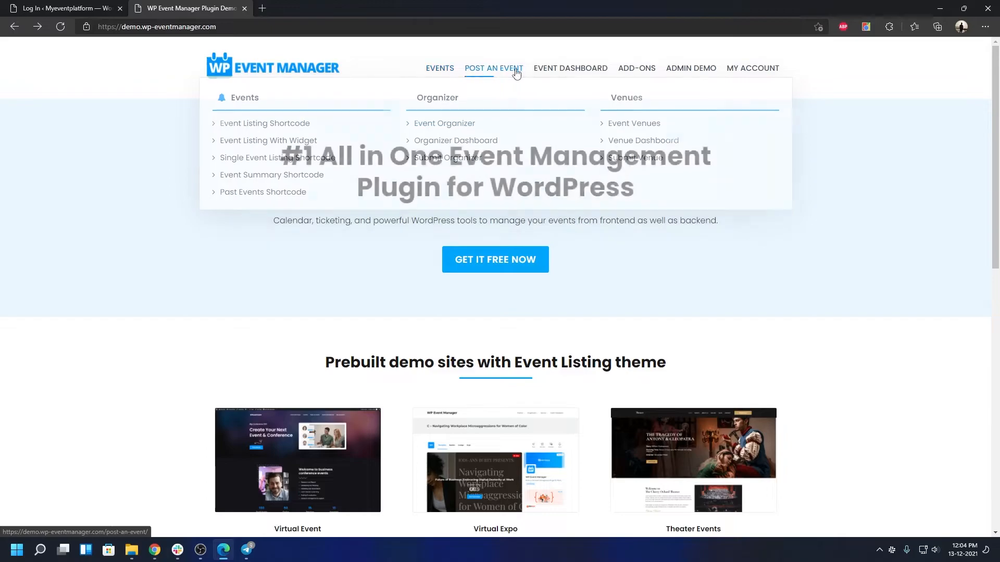
click(570, 68)
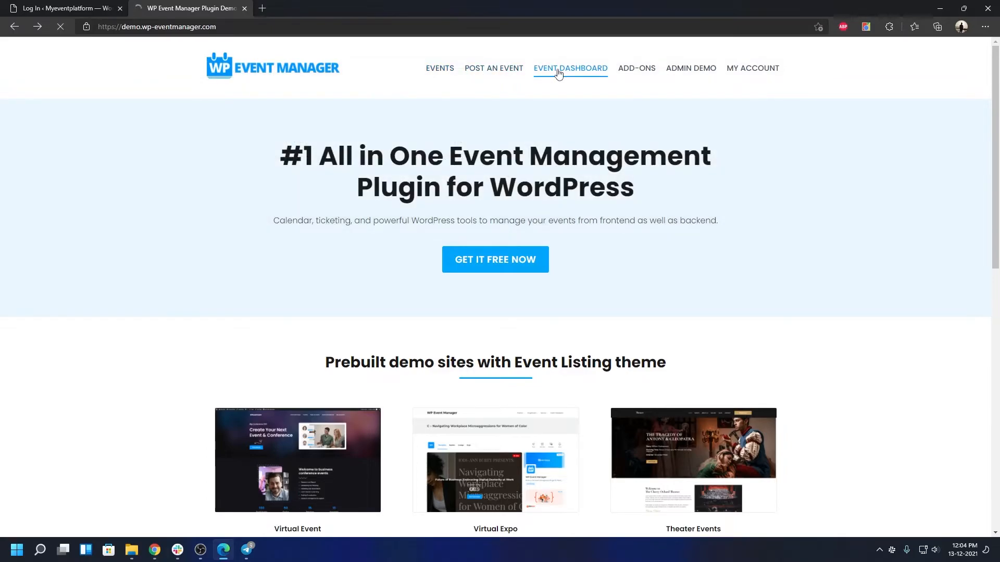
click(570, 69)
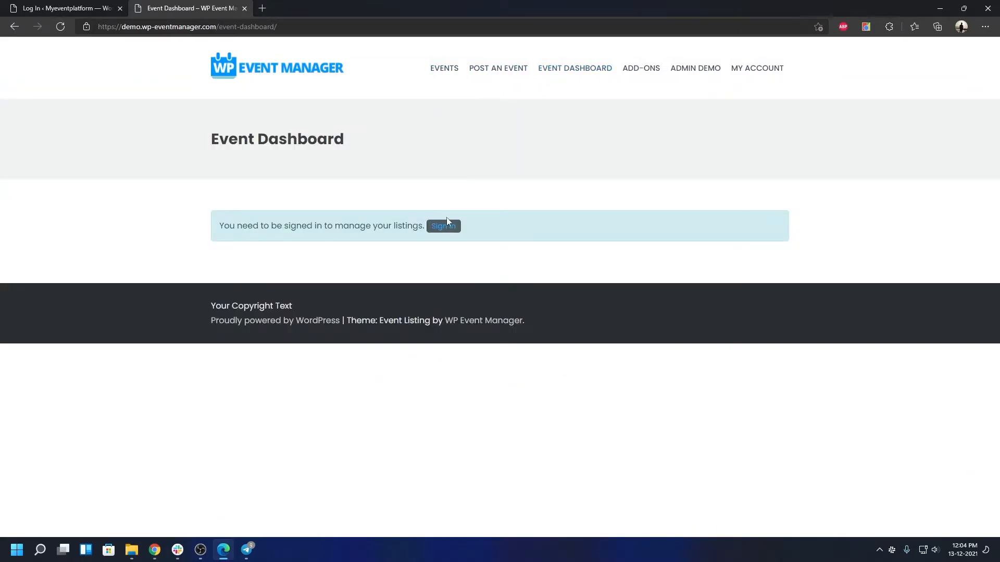
Log in as the demo admin and view the Connect Stripe page, which says admins cannot connect
click(443, 226)
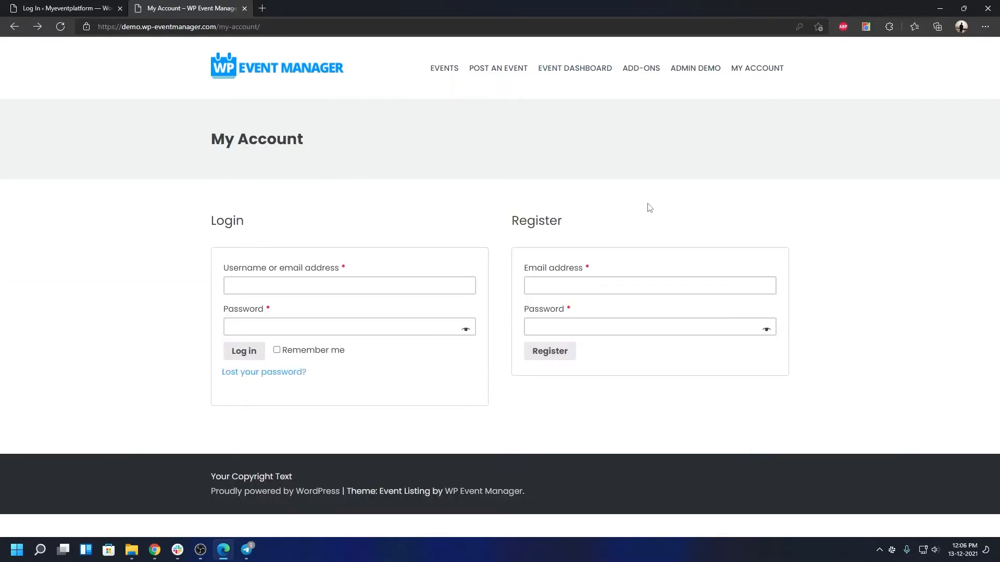
mouse_move(647, 206)
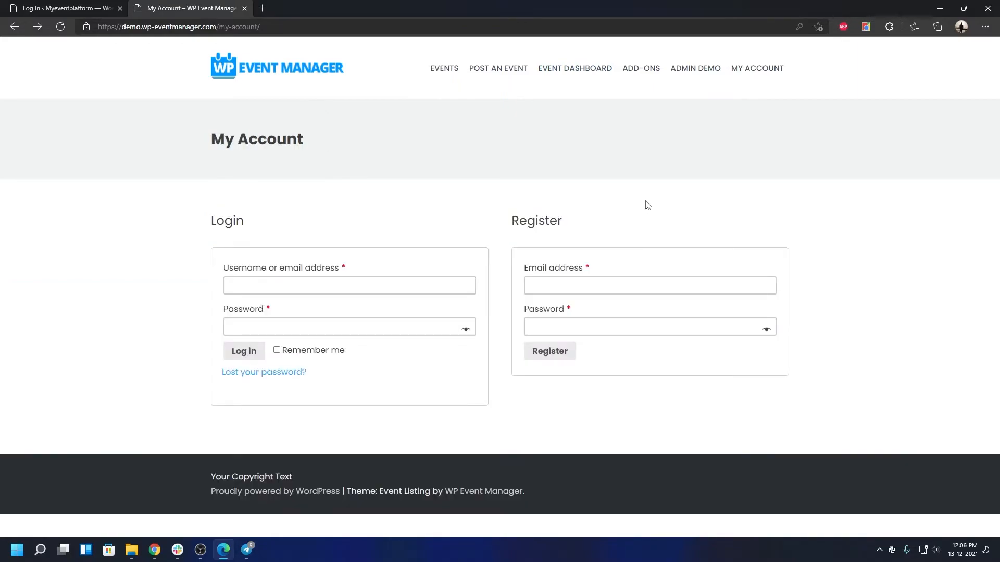
mouse_move(559, 240)
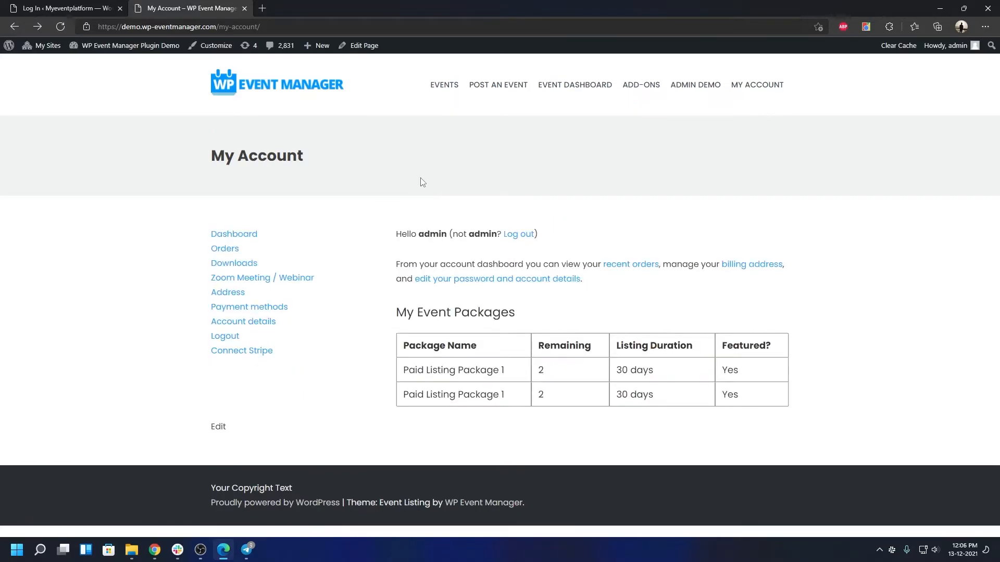
mouse_move(223, 185)
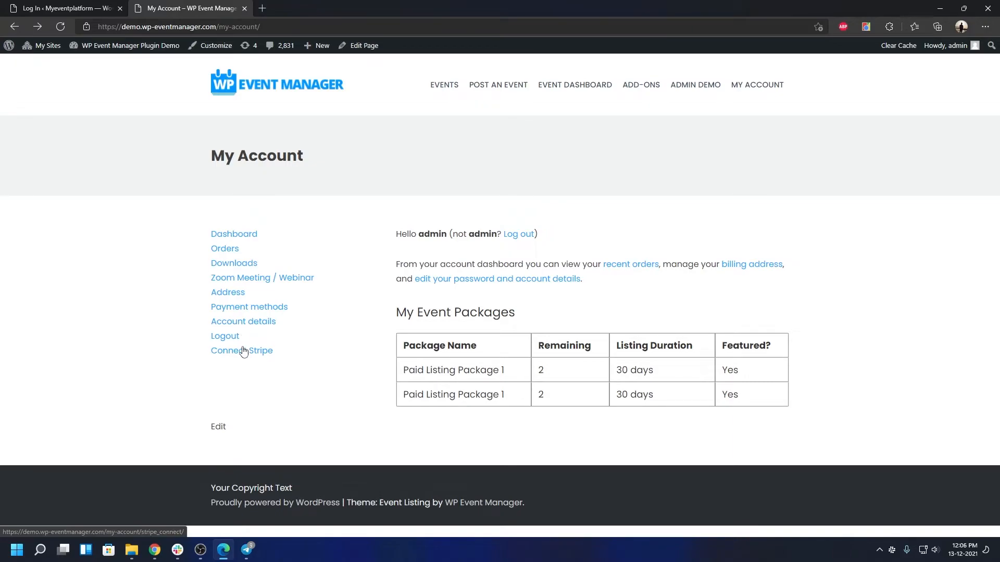
click(241, 350)
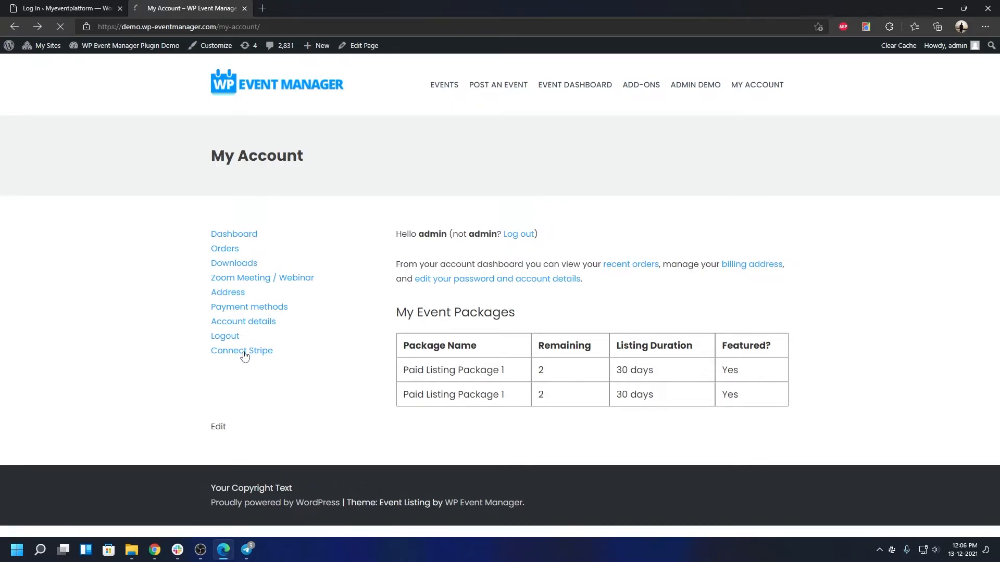
click(241, 350)
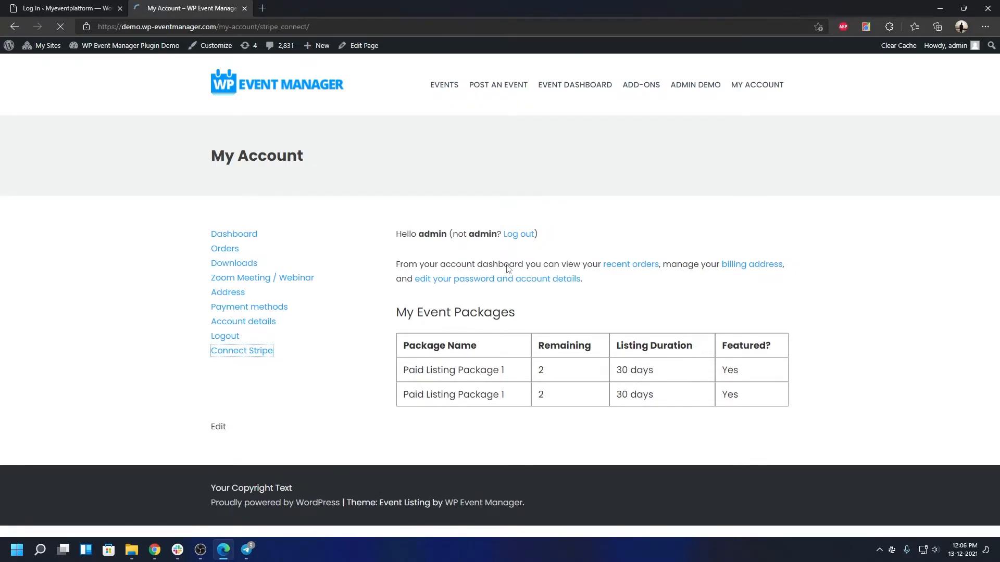
click(240, 350)
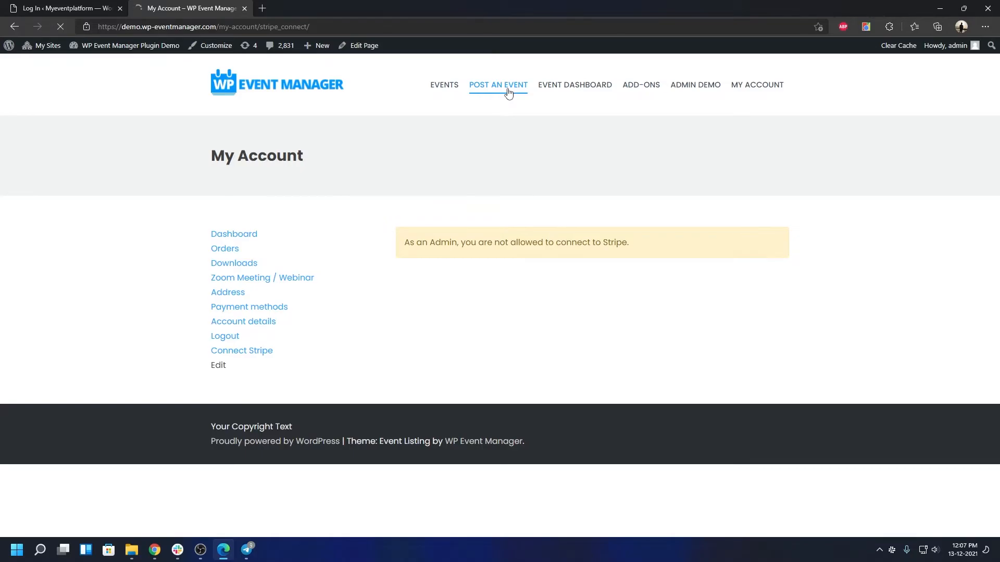
View the Post an Event page with Paid Listing Package 1 selected, then head to the Event Dashboard
click(498, 85)
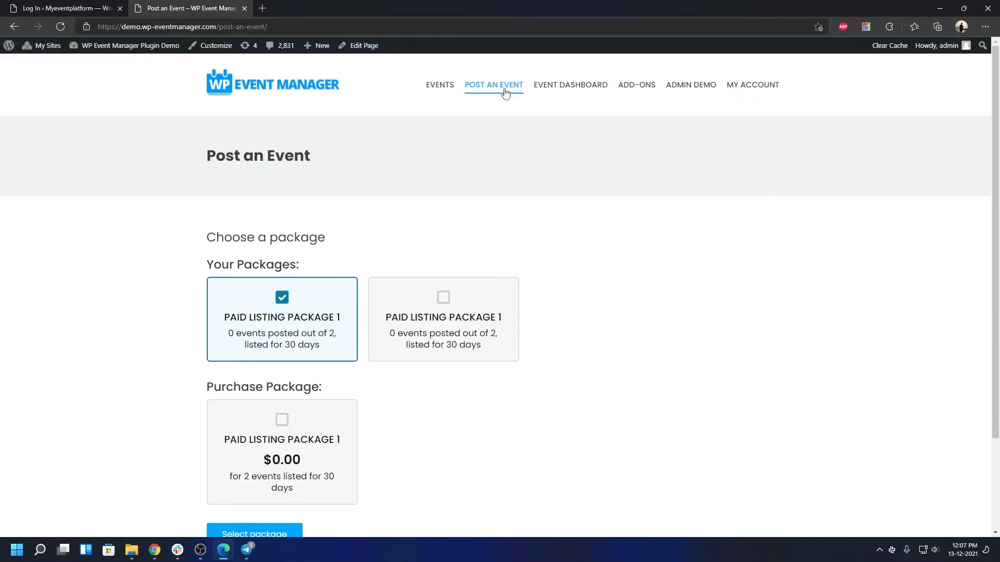
mouse_move(560, 76)
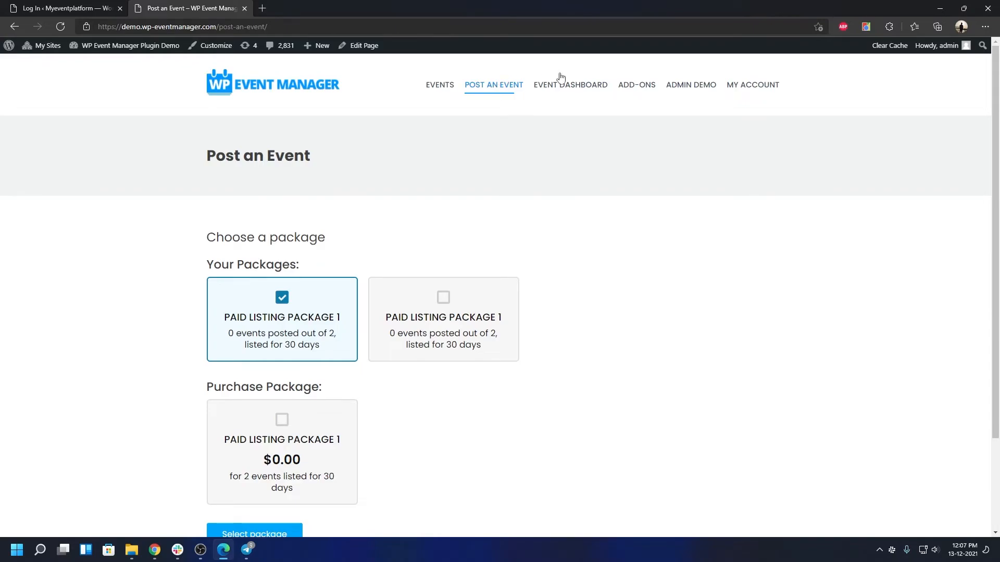
click(570, 84)
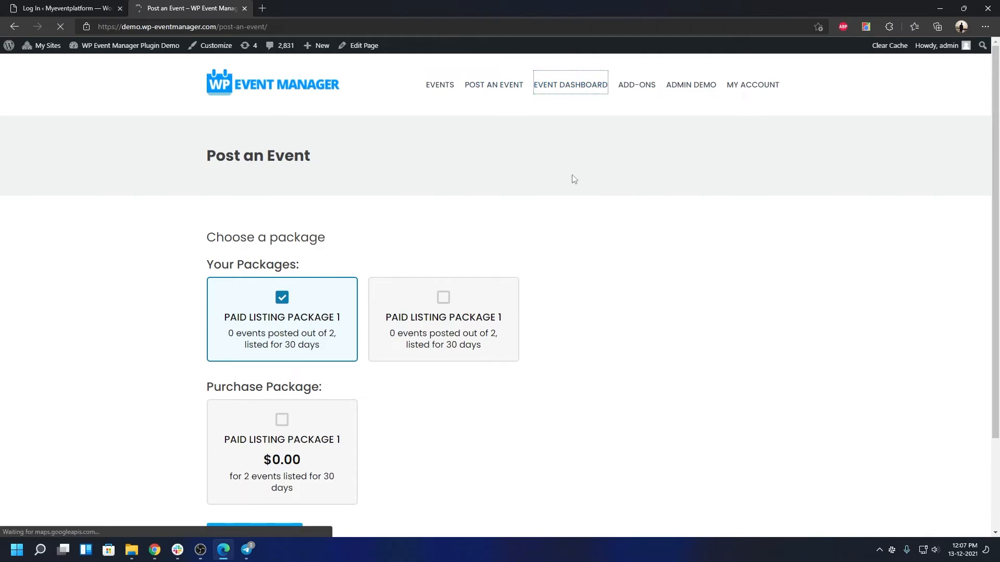
View the signed-in Event Dashboard listing demo events like Event with Registrations and its add-on sections
click(569, 85)
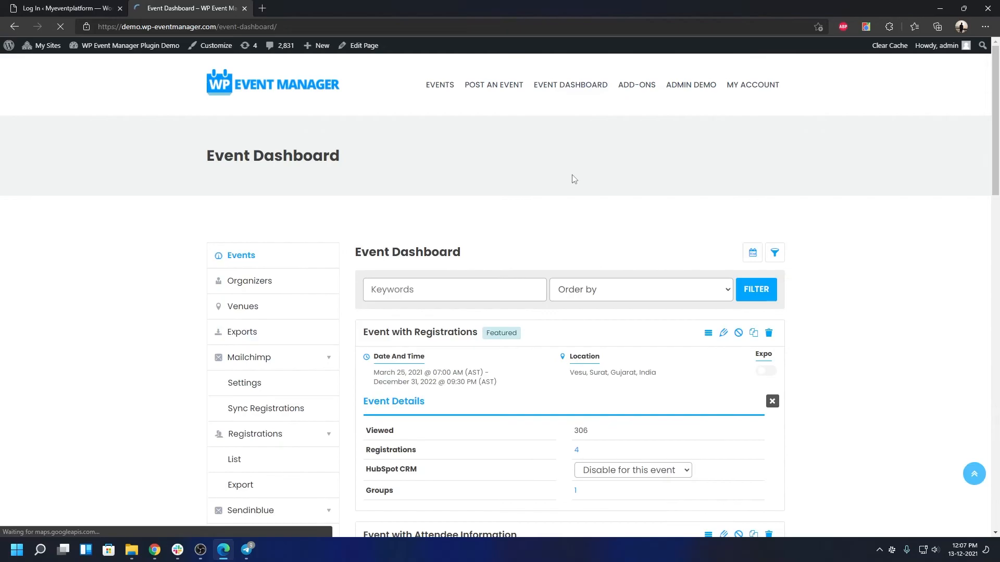
click(772, 402)
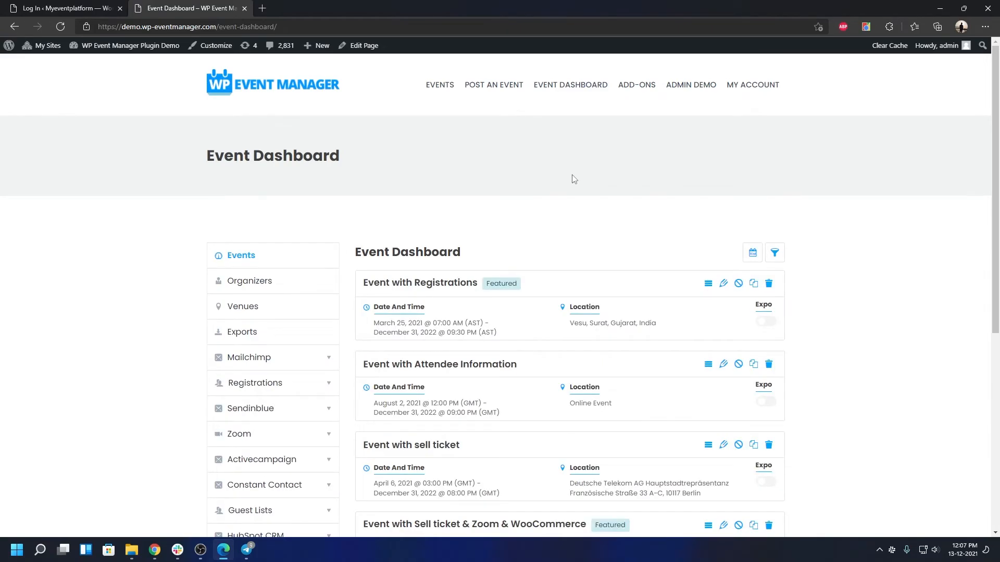
mouse_move(558, 172)
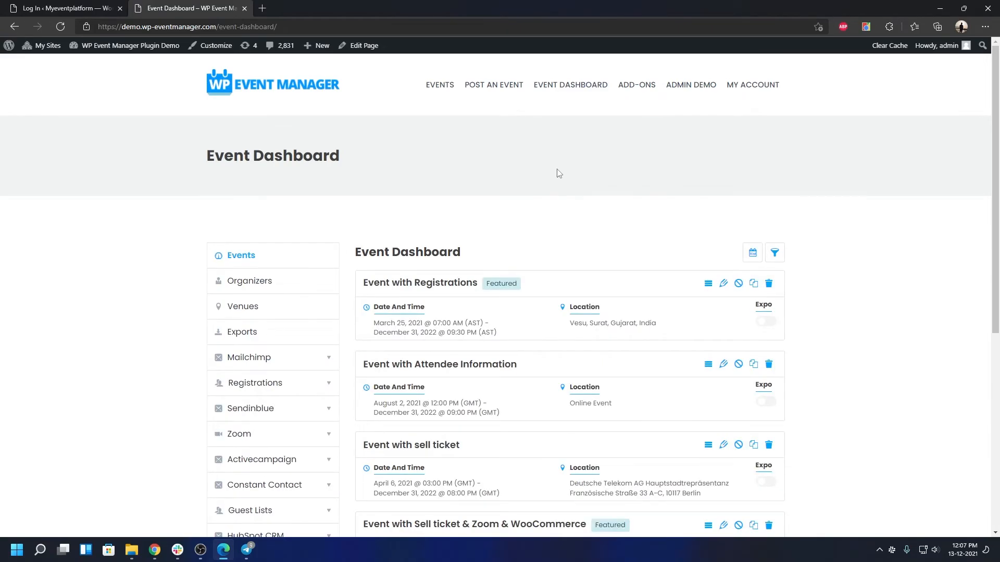
scroll(down, 3)
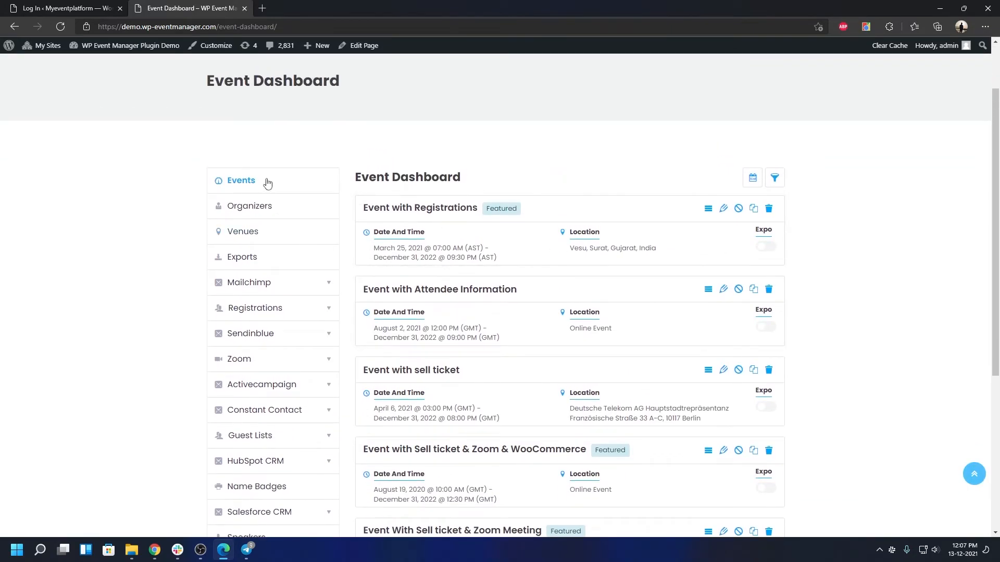
scroll(down, 3)
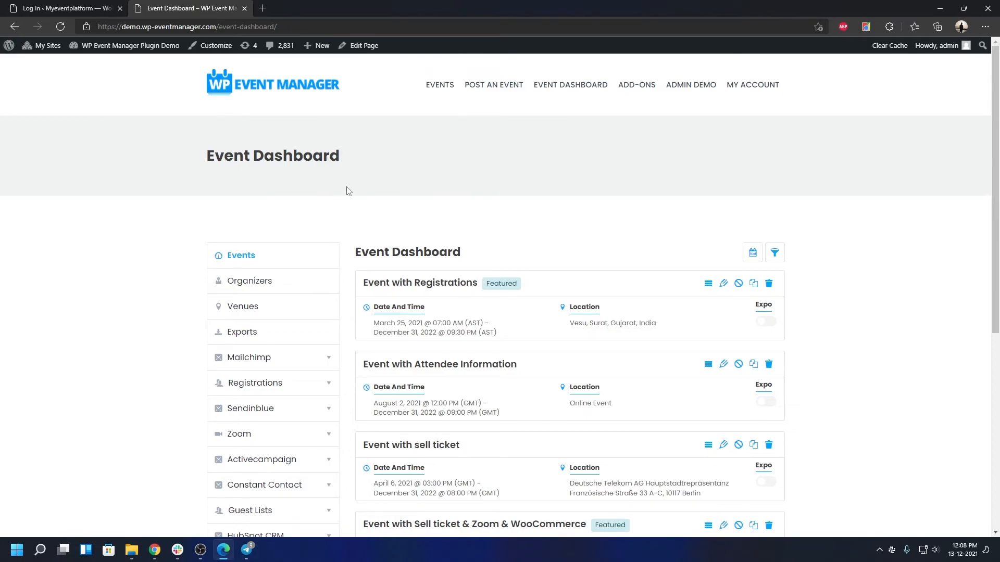
mouse_move(509, 149)
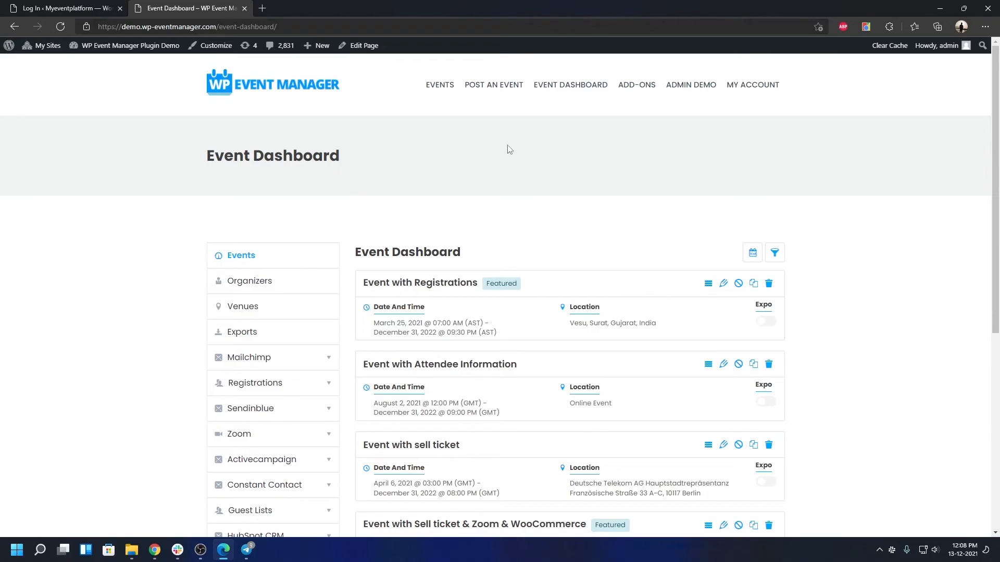
click(635, 84)
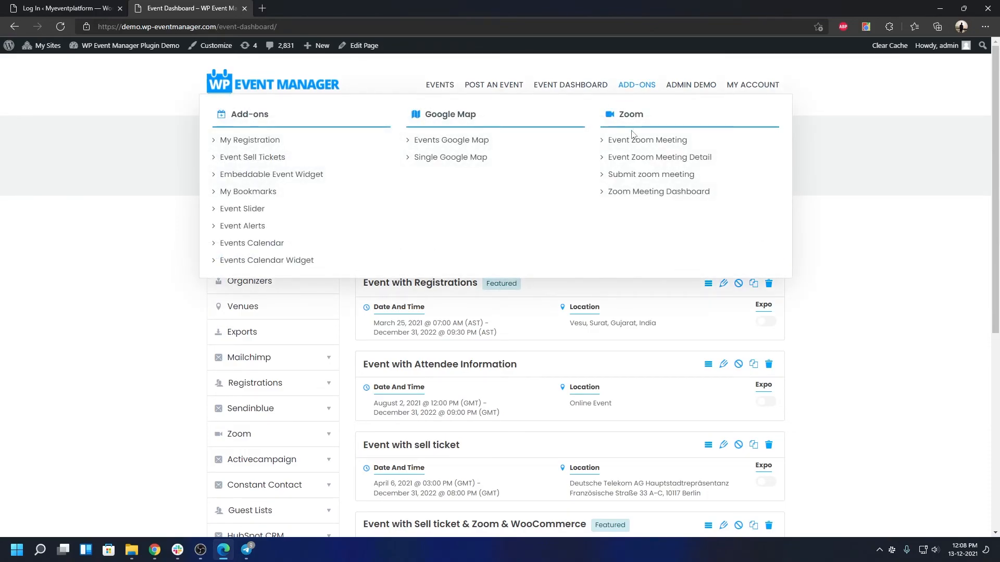
mouse_move(634, 159)
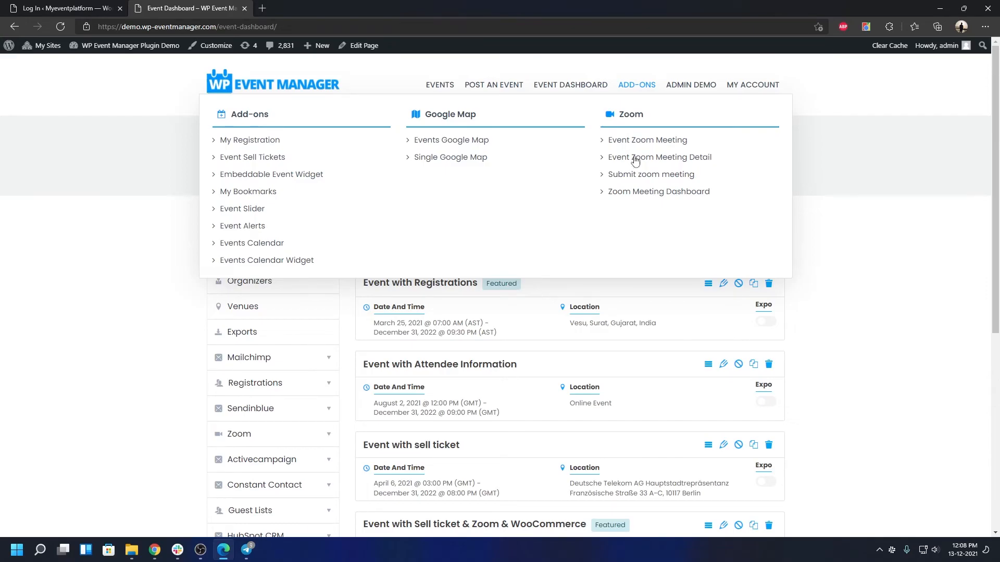
mouse_move(635, 167)
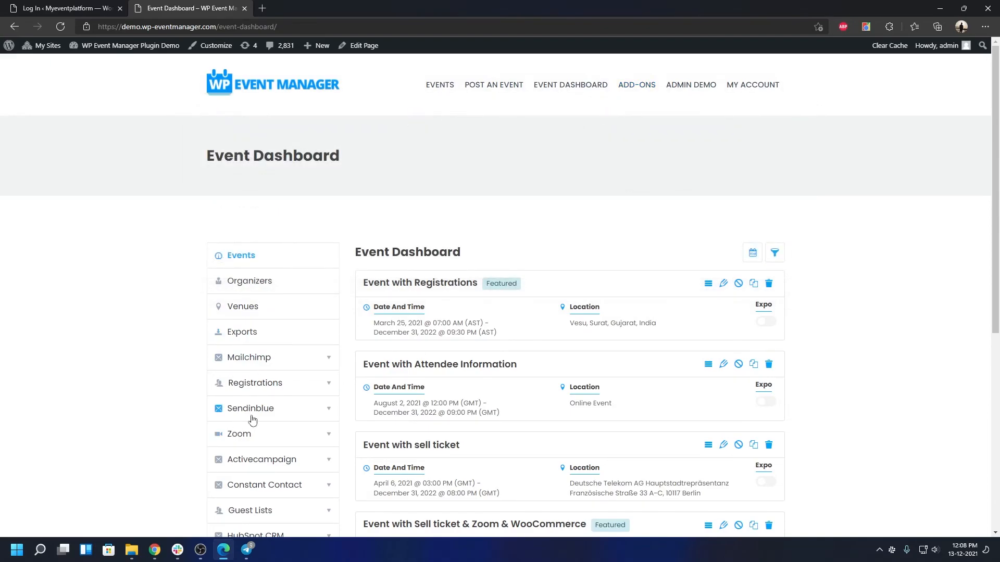
mouse_move(386, 267)
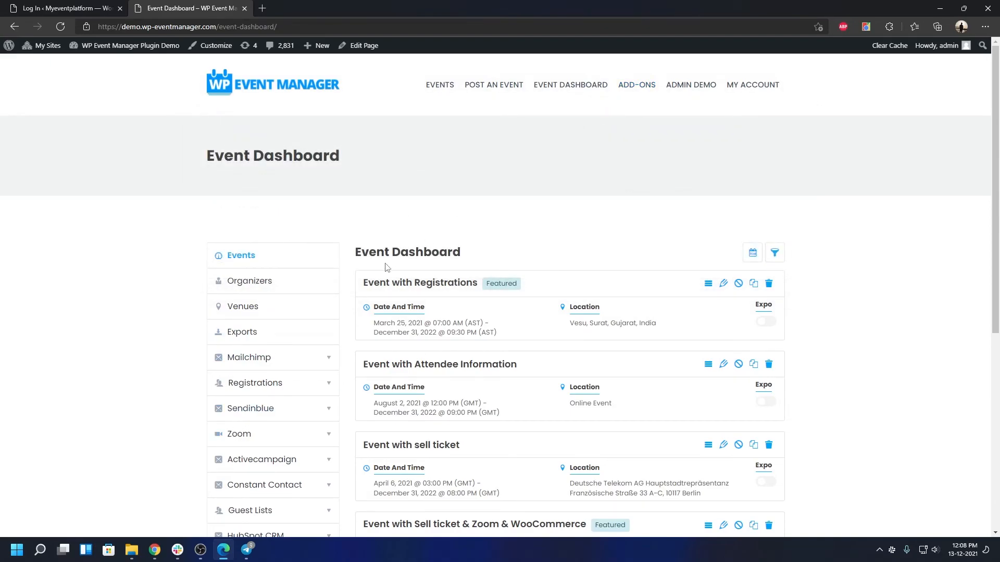
mouse_move(242, 307)
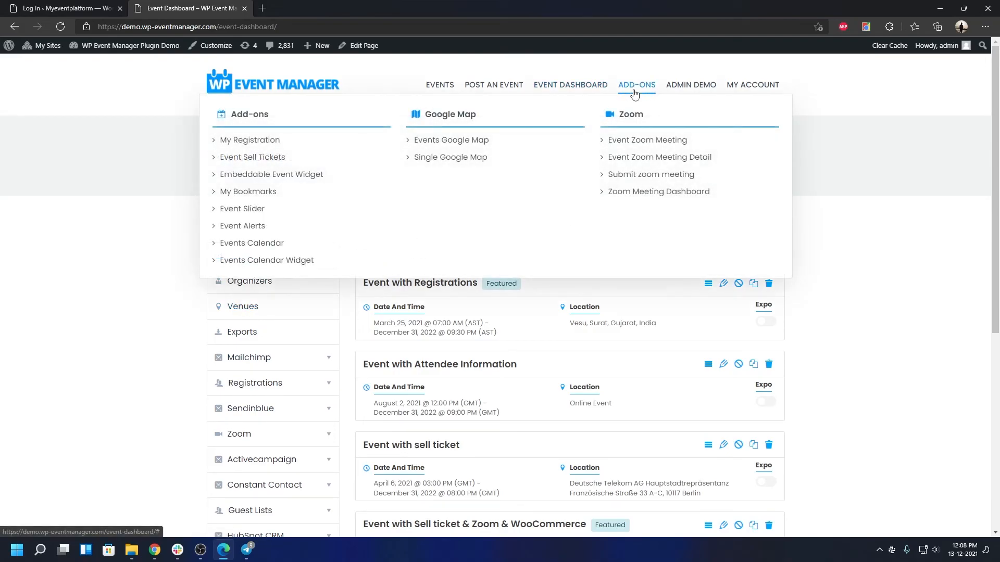
mouse_move(841, 277)
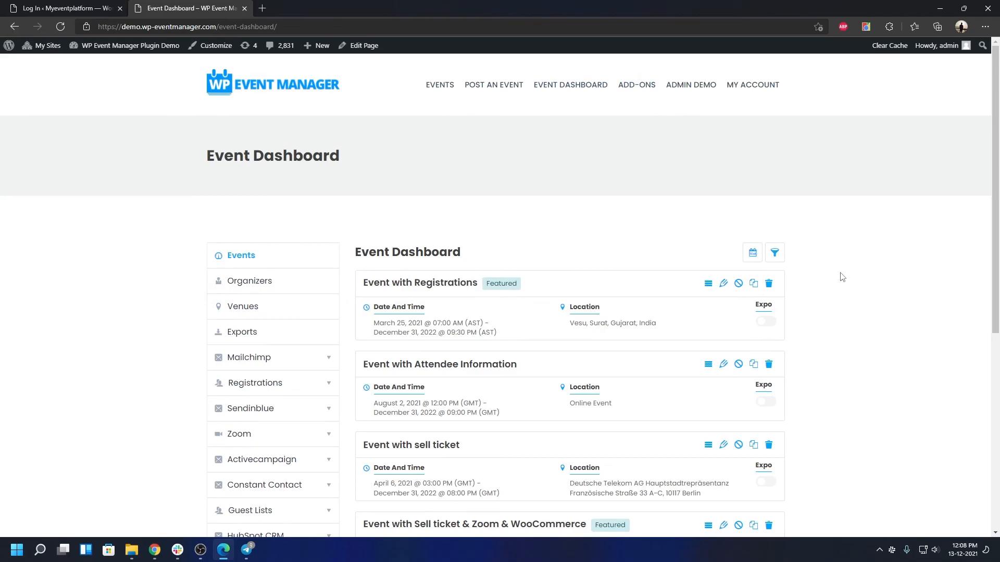